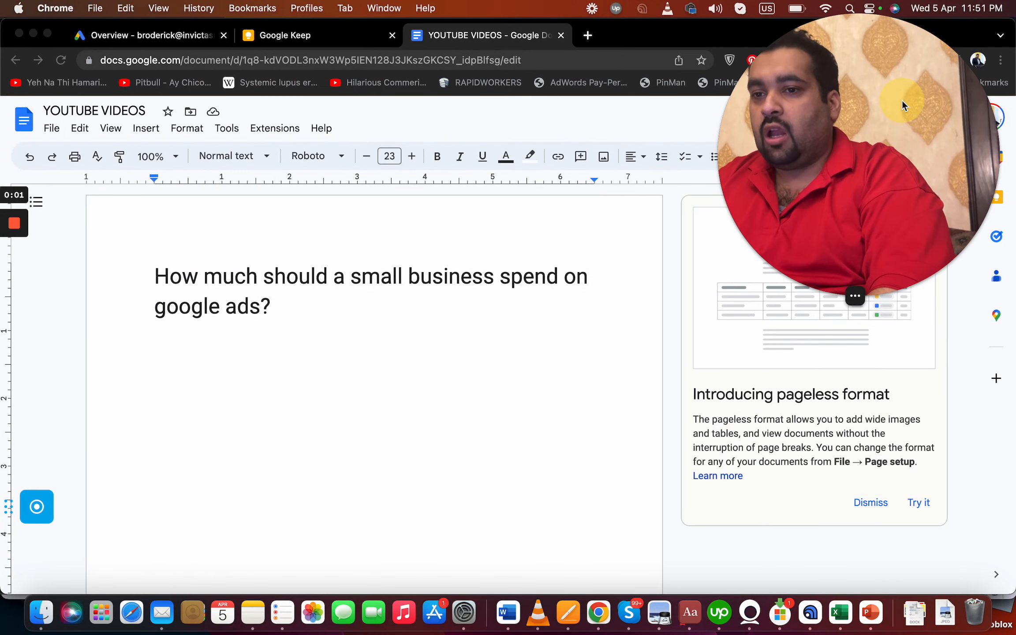
{"action": "mouse_move", "coordinate": [632, 325]}
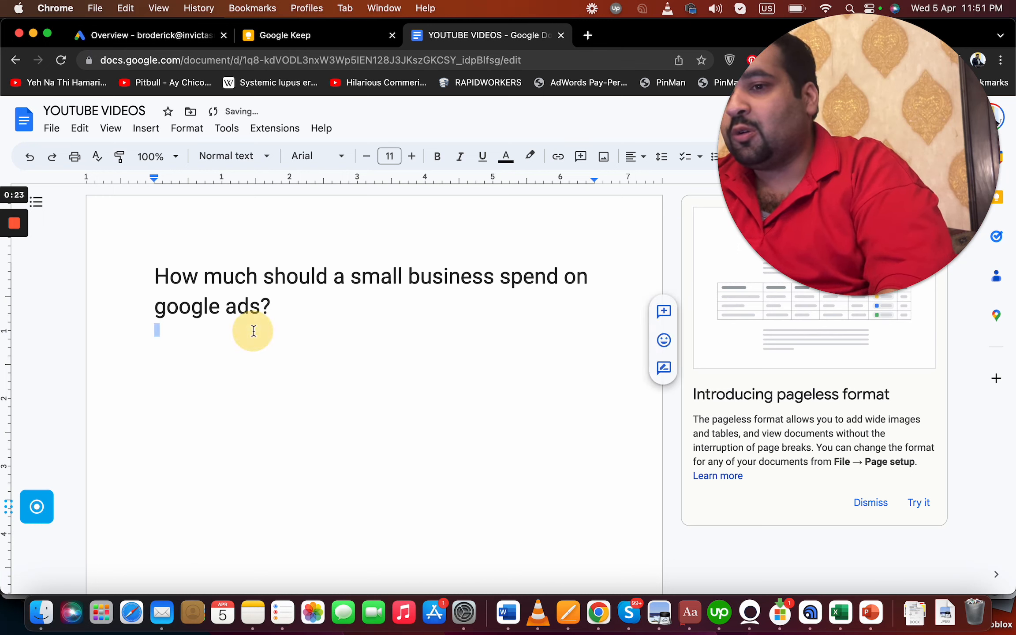
Type 'ARE YOU A LOCAL BUSINESS? Electrician, plumber' as the opening of the line
{"action": "type", "text": "A"}
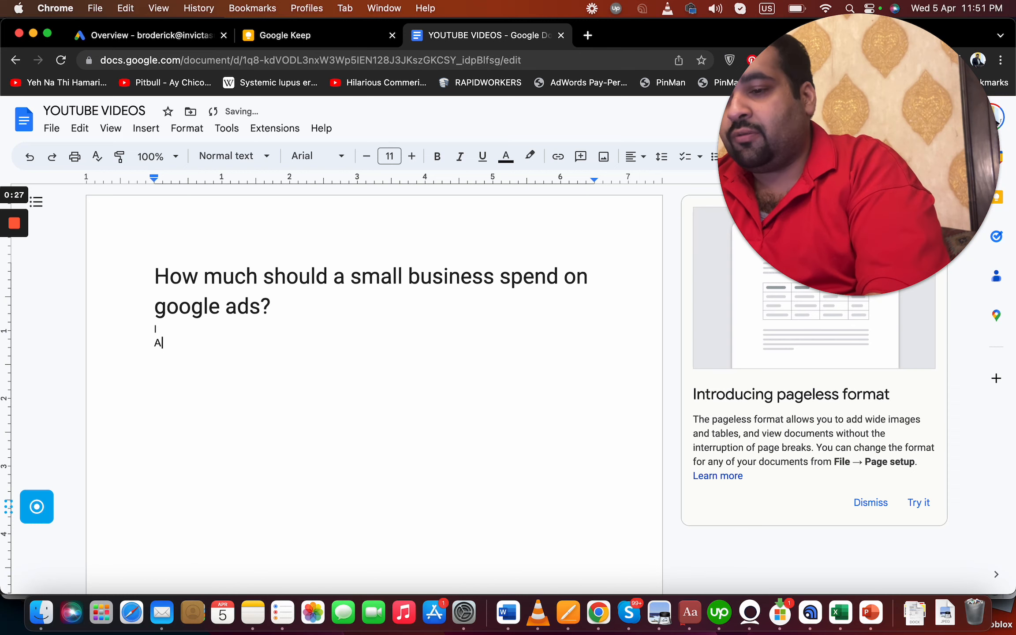
{"action": "type", "text": "RE YOU A LOCAL BUSINES"}
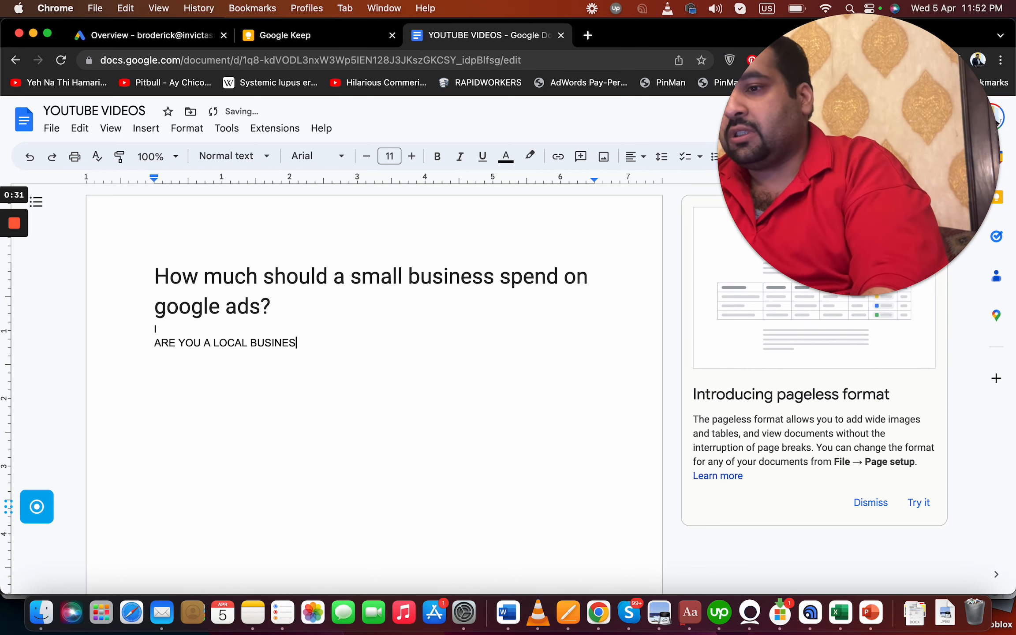
{"action": "type", "text": "? Eelectricina,"}
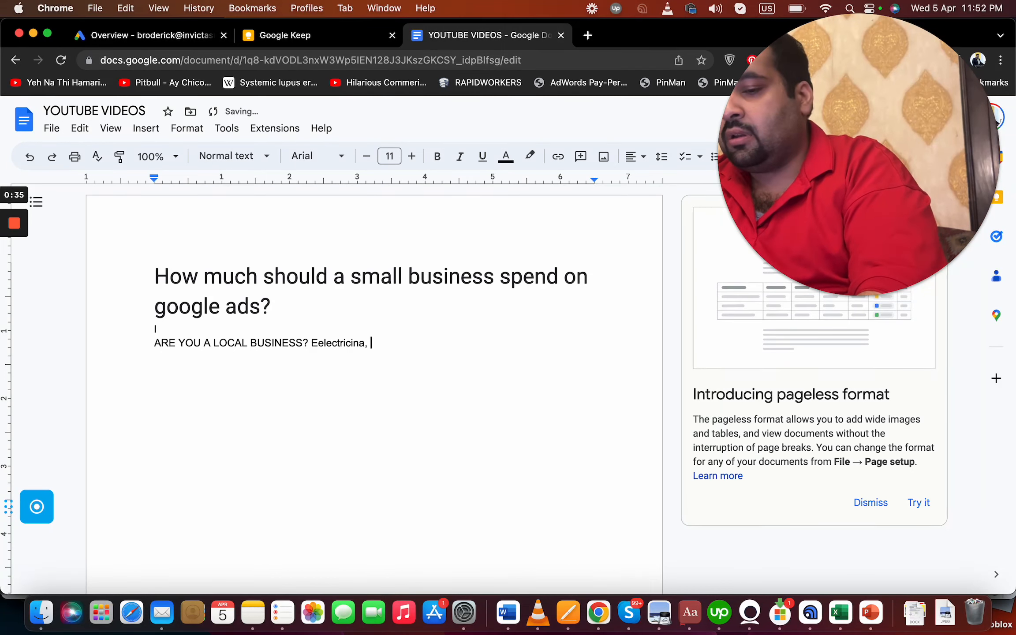
{"action": "type", "text": "p"}
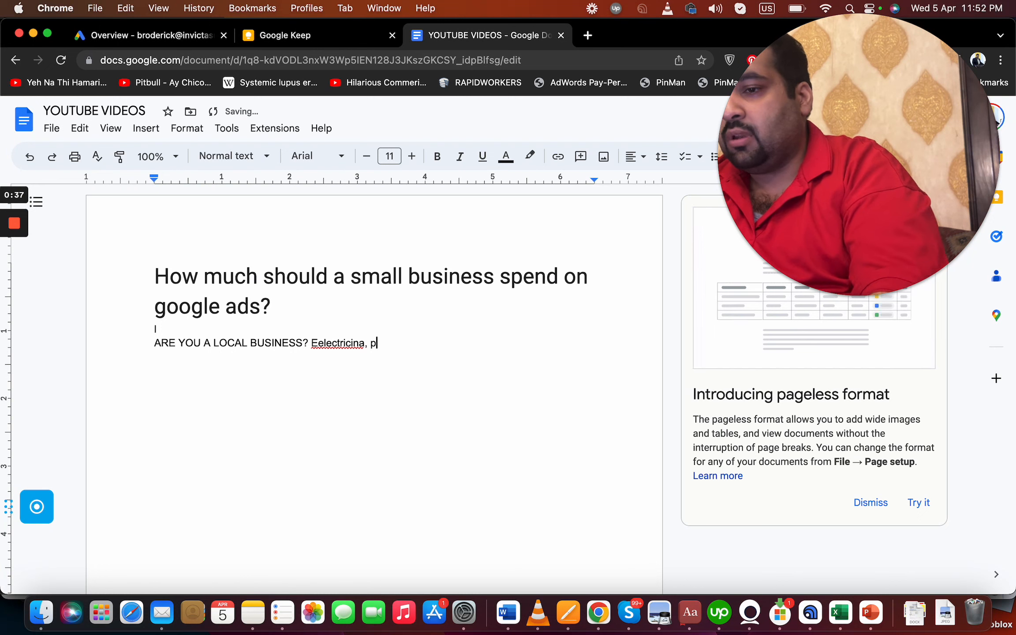
{"action": "type", "text": "lumber"}
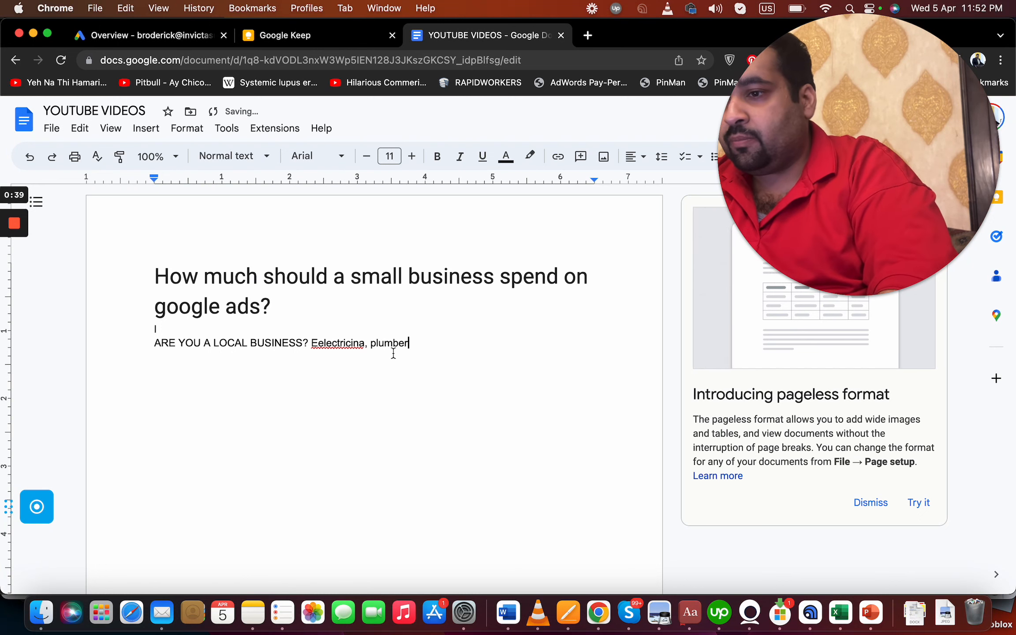
Correct the 'Electrician' misspelling and finish with 'doctor. $1000 to $3000 a month.'
{"action": "left_click", "coordinate": [338, 342]}
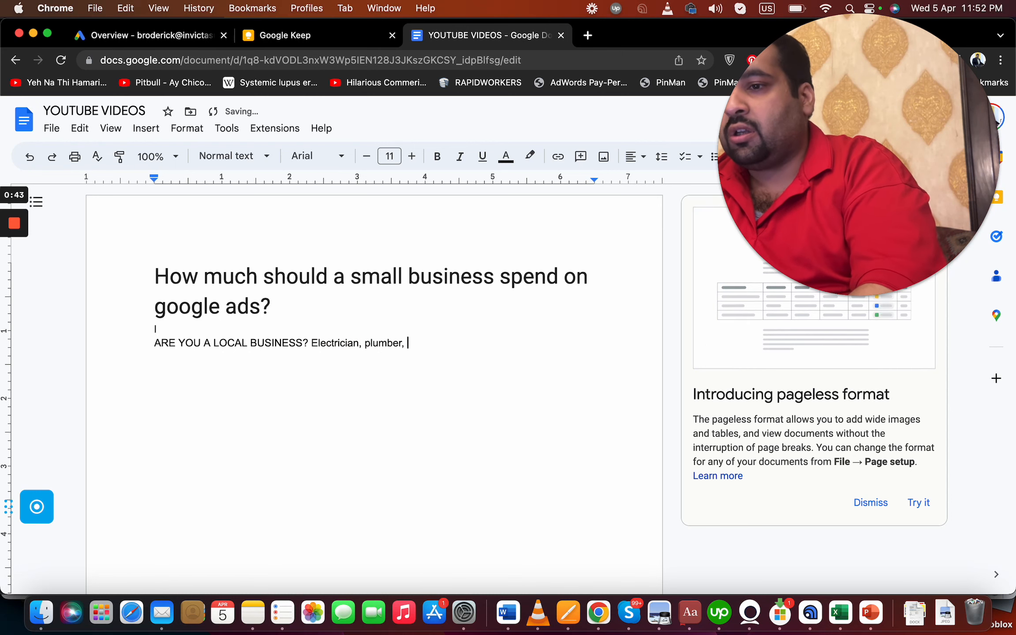
{"action": "type", "text": "doctor."}
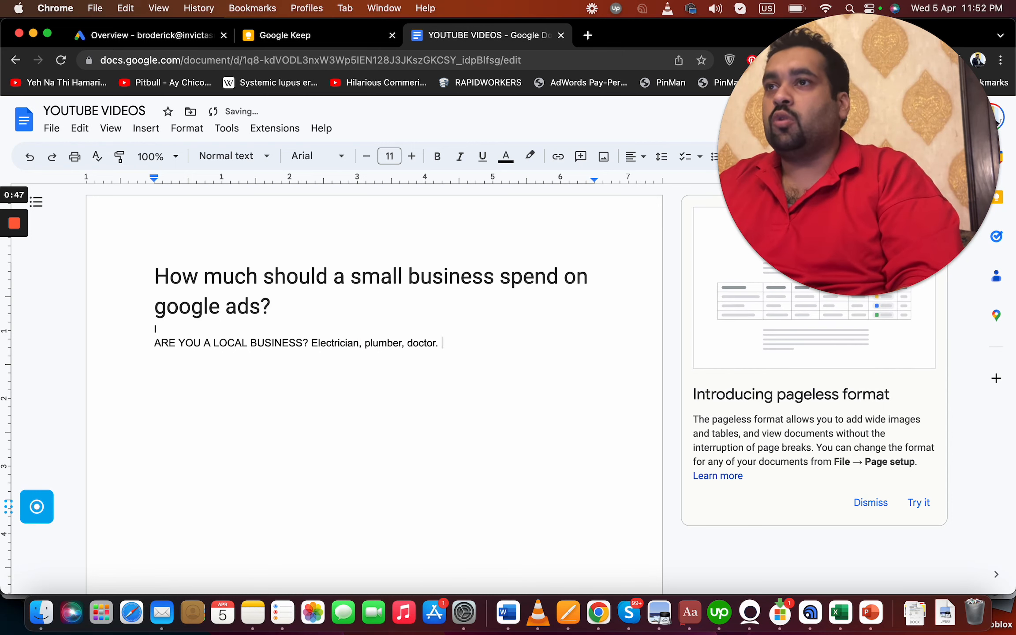
{"action": "type", "text": "$1000 to $"}
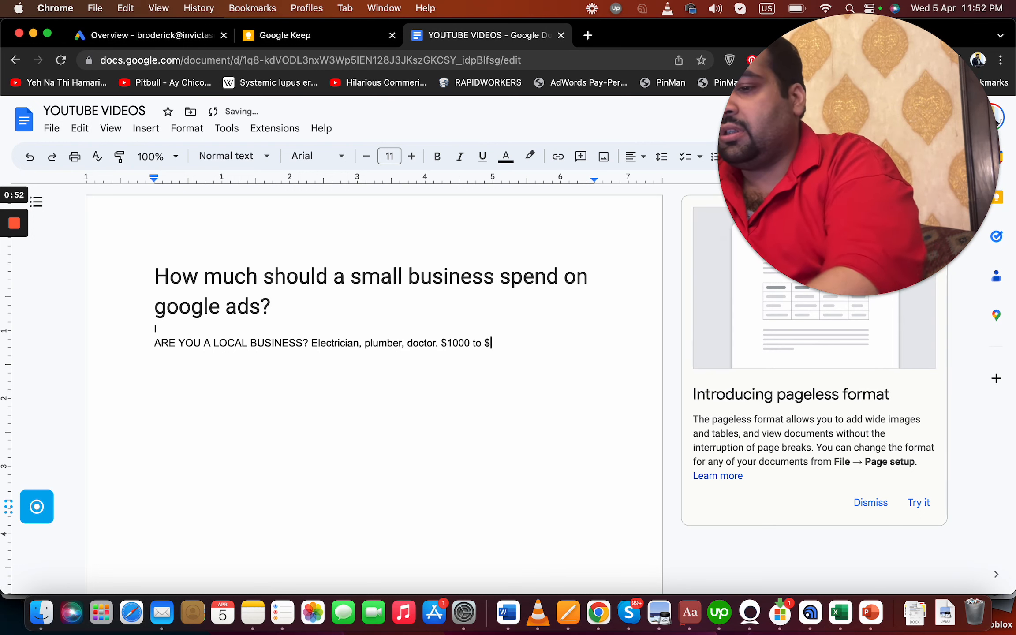
{"action": "type", "text": "3000 a month."}
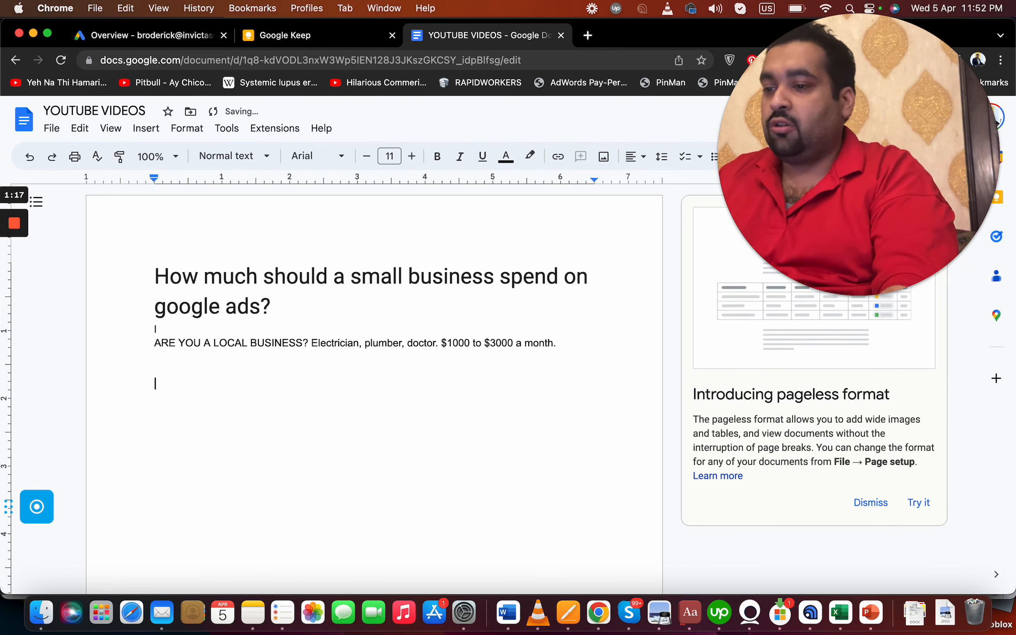
Type 'Physical store $1500 to $5000' on the new line
{"action": "type", "text": "Ph"}
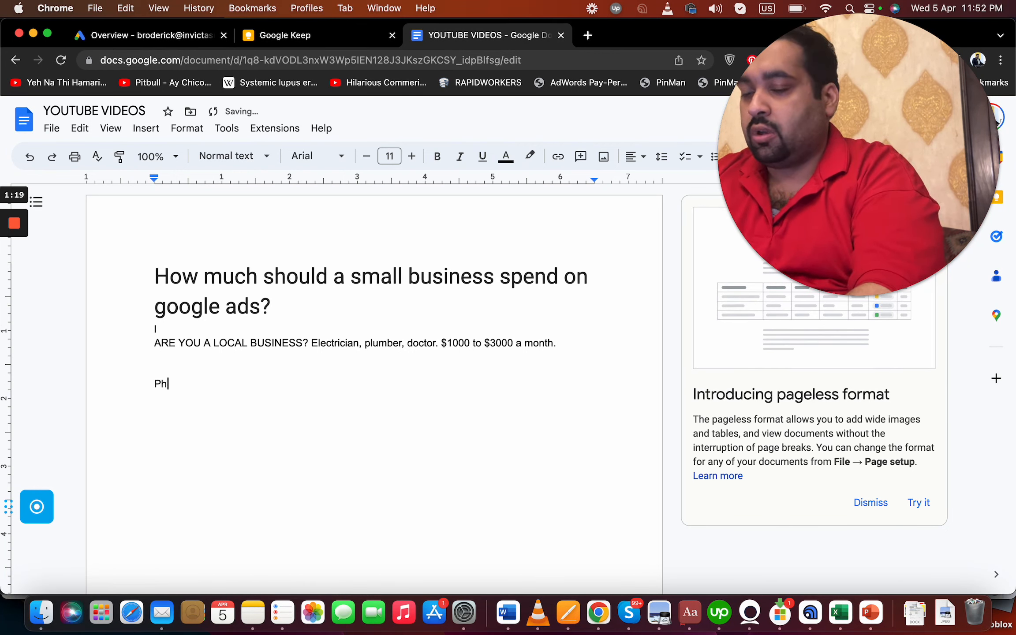
{"action": "type", "text": "ys"}
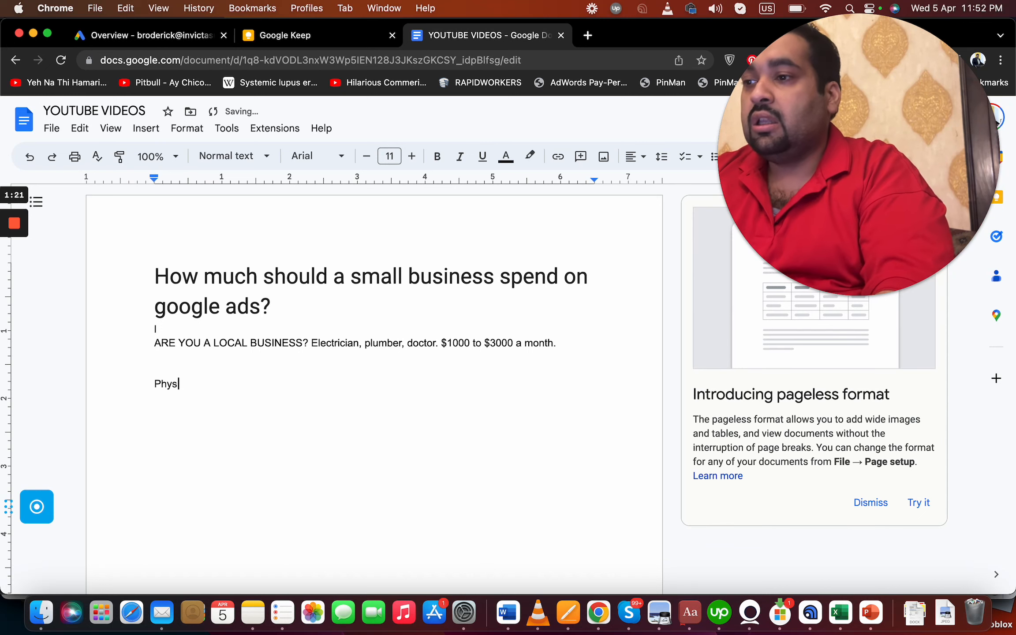
{"action": "type", "text": "ical store"}
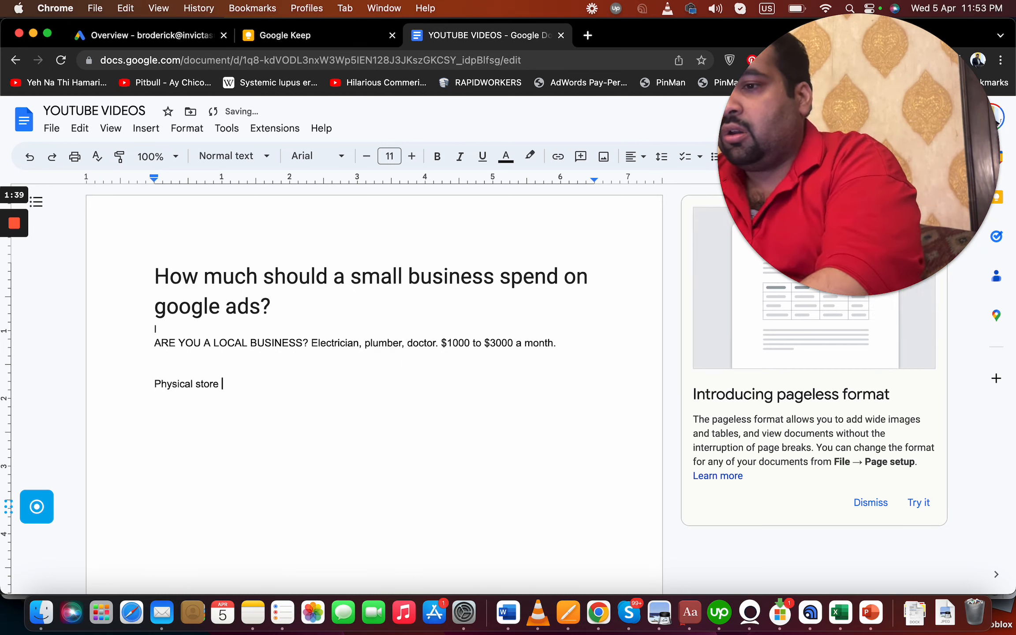
{"action": "type", "text": "$1500 to"}
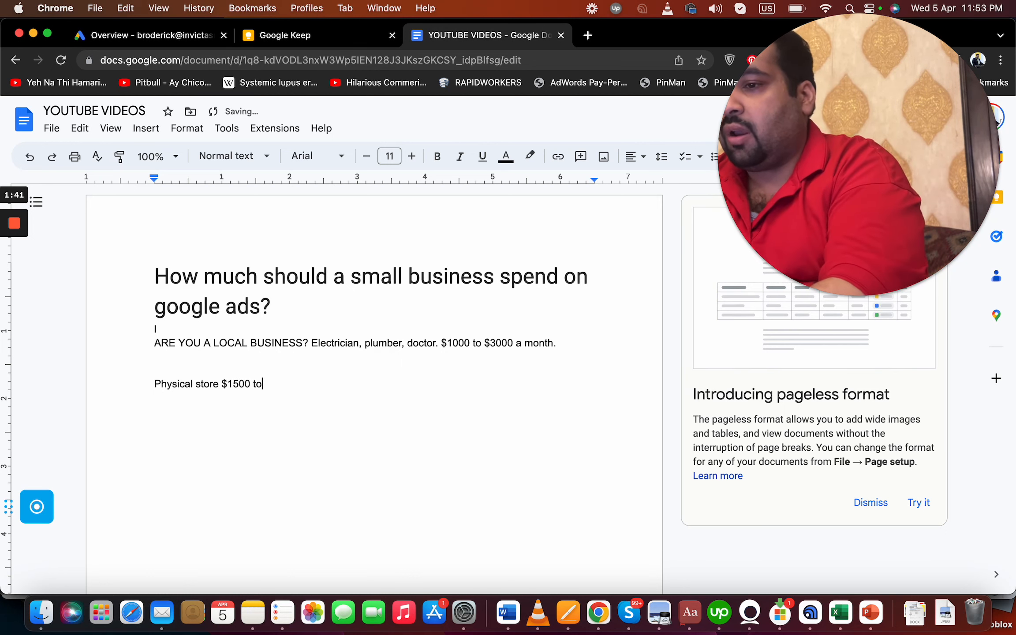
{"action": "type", "text": "$5000"}
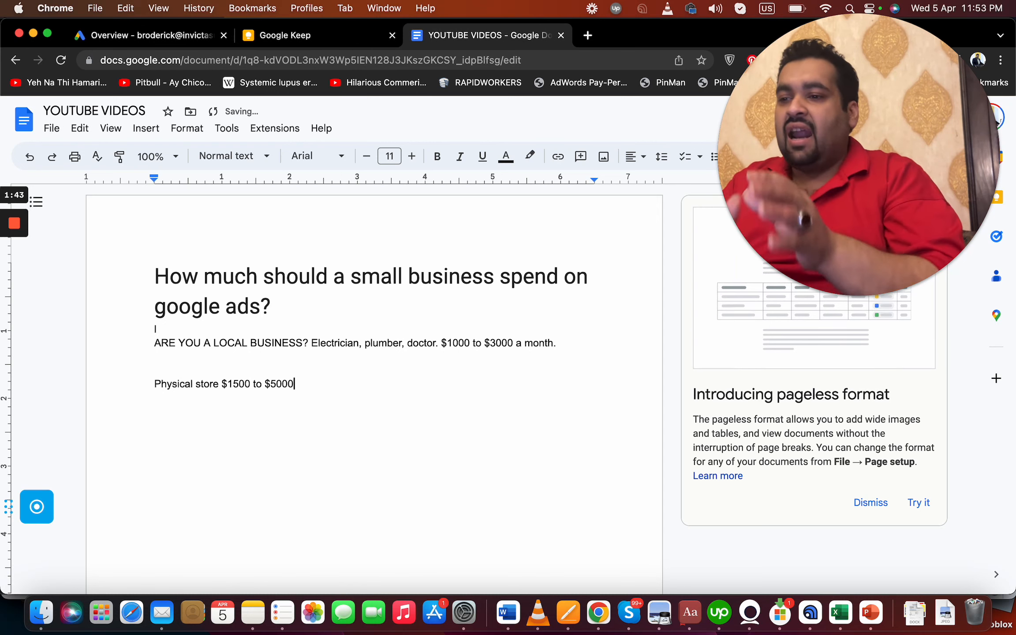